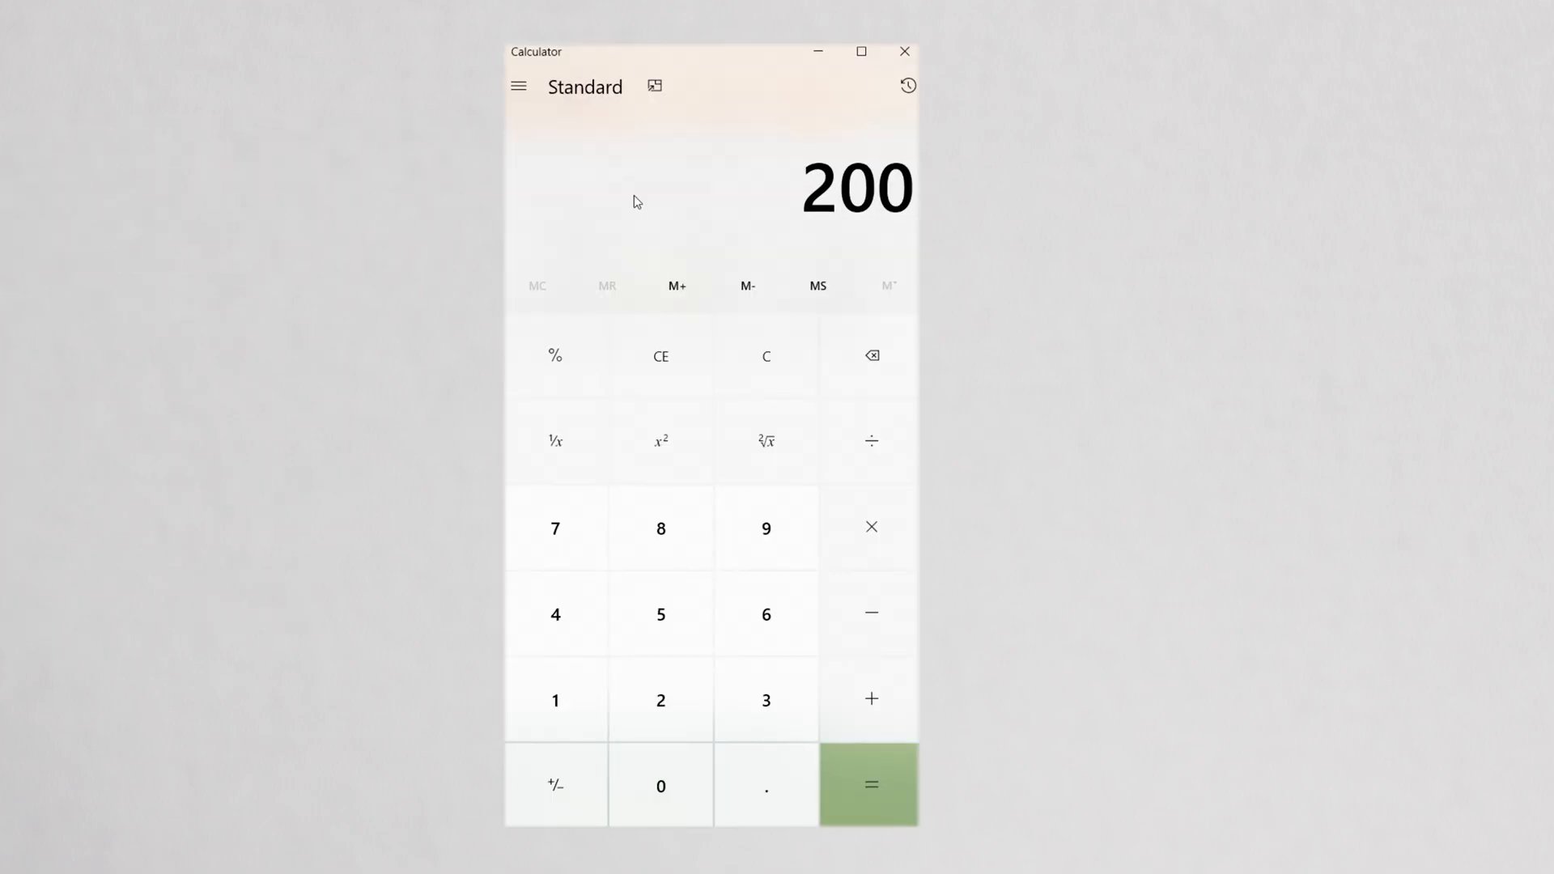
Finish entering 2000 ÷ 400 and compute the result, 5.
left_click(870, 785)
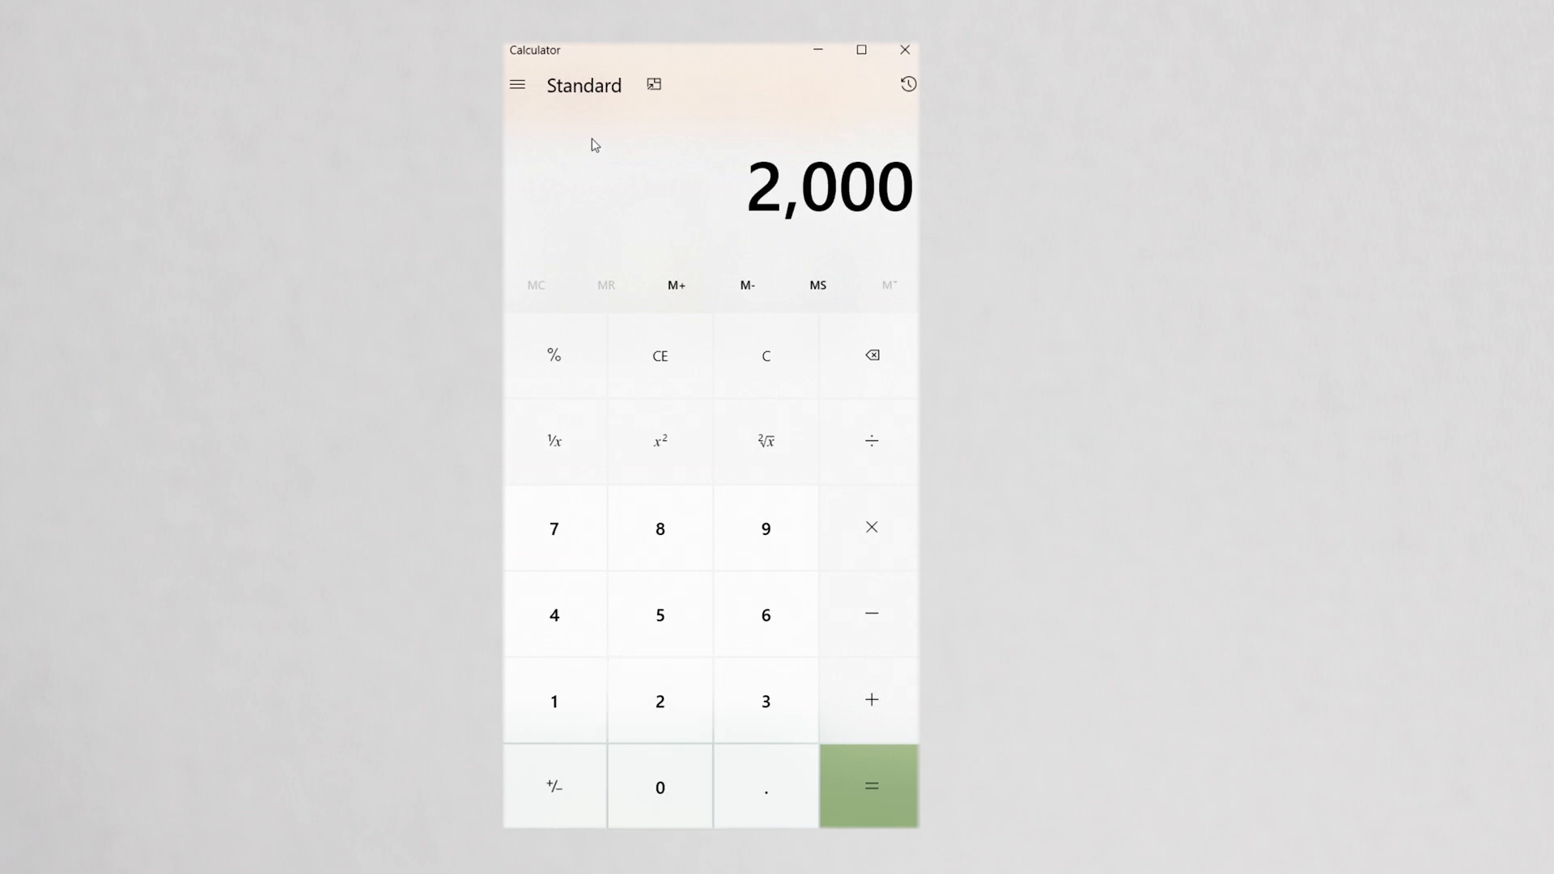
left_click(869, 785)
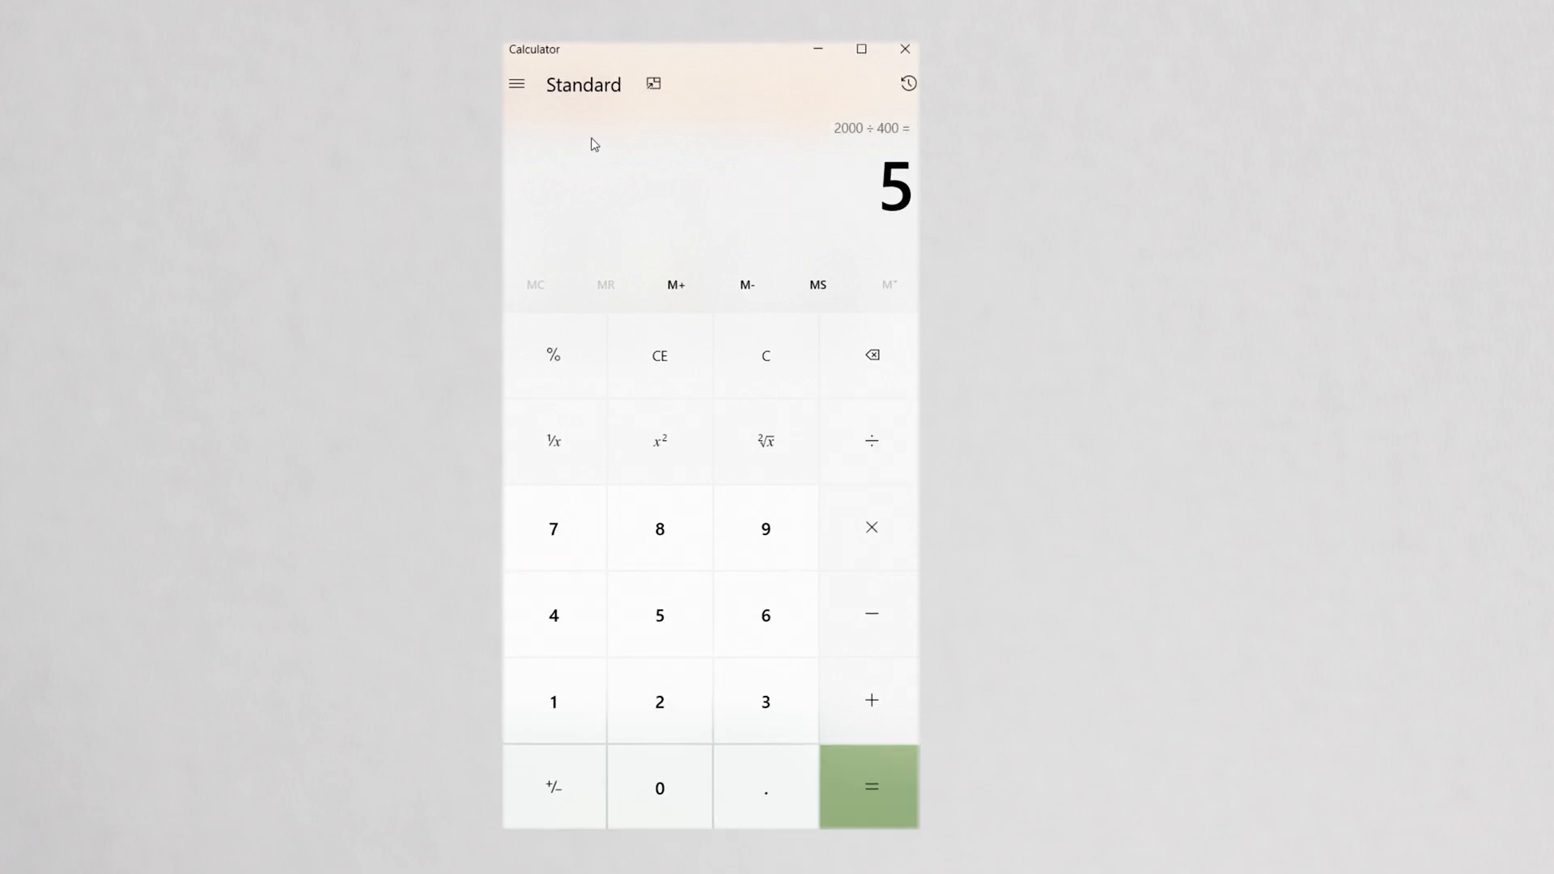
Clear the display and calculate 2400 ÷ 400, giving 6.
left_click(869, 440)
type("24")
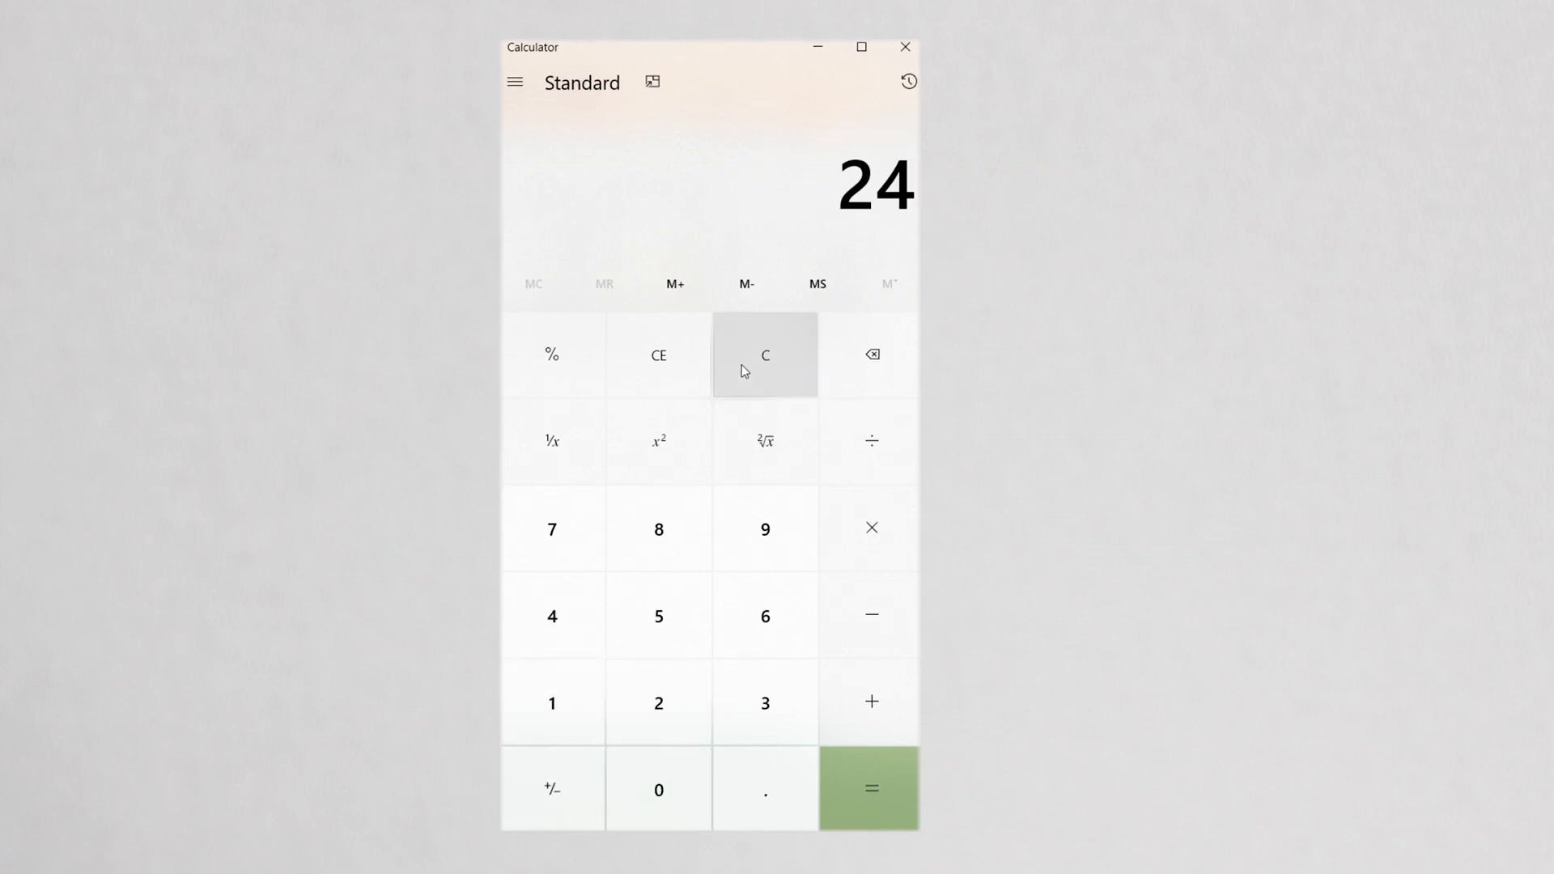
left_click(870, 789)
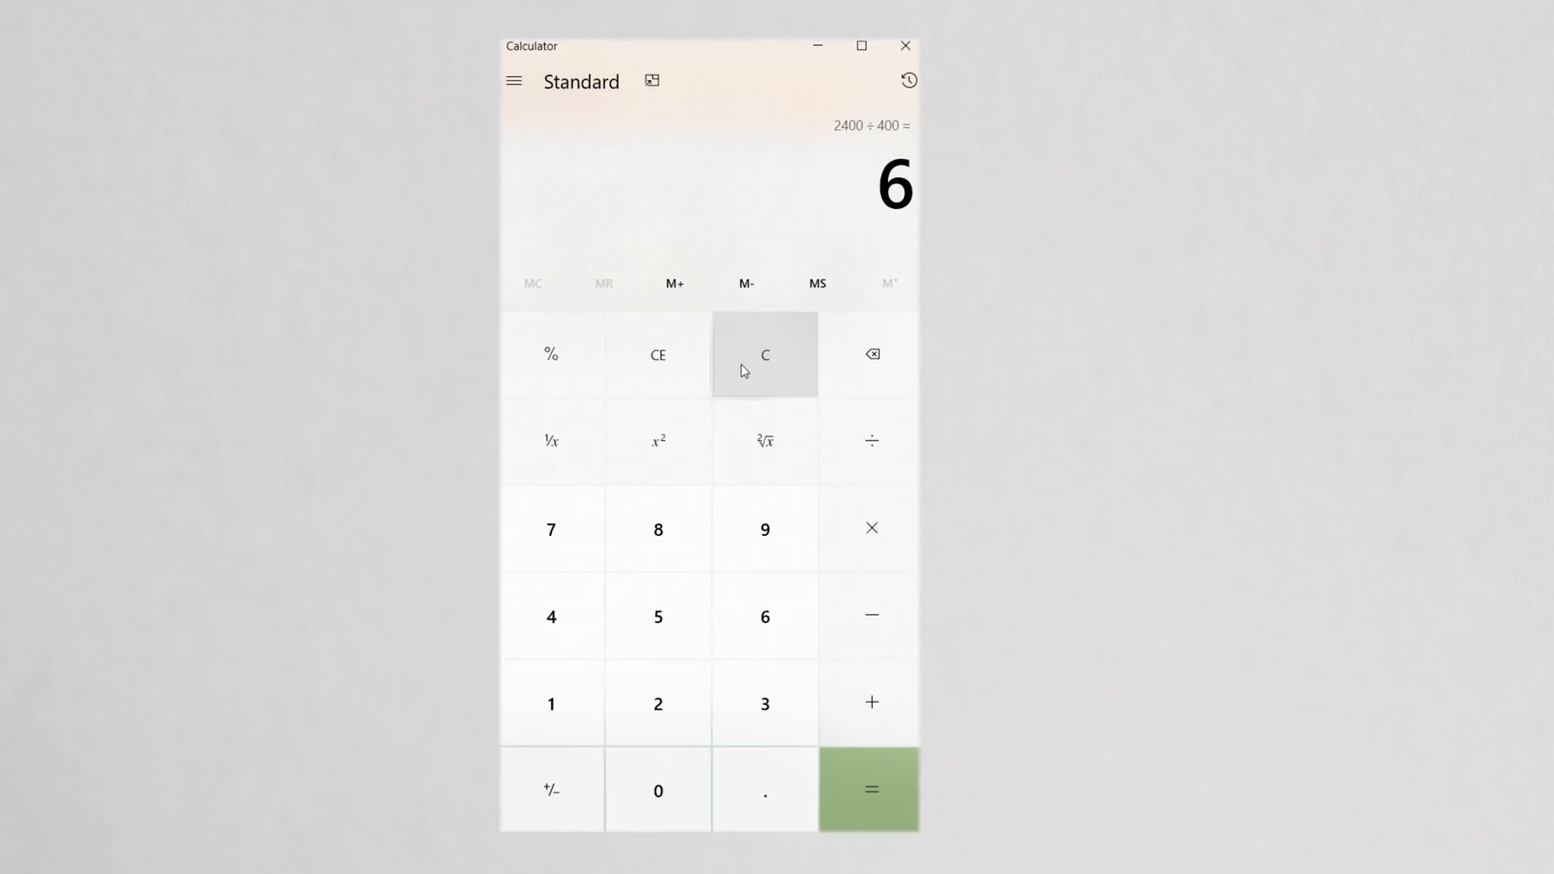